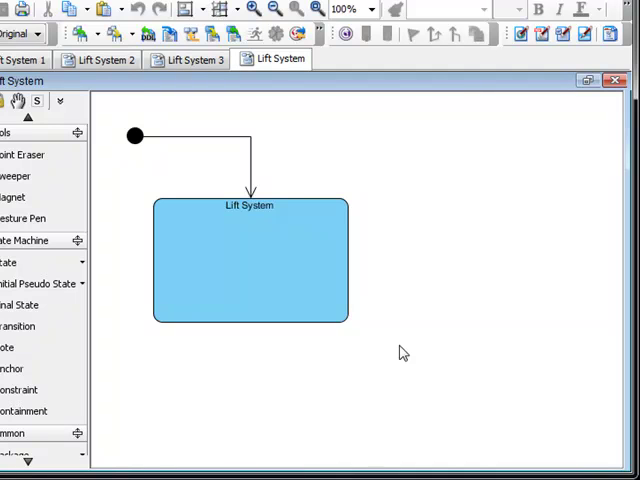
mouse_move(368, 302)
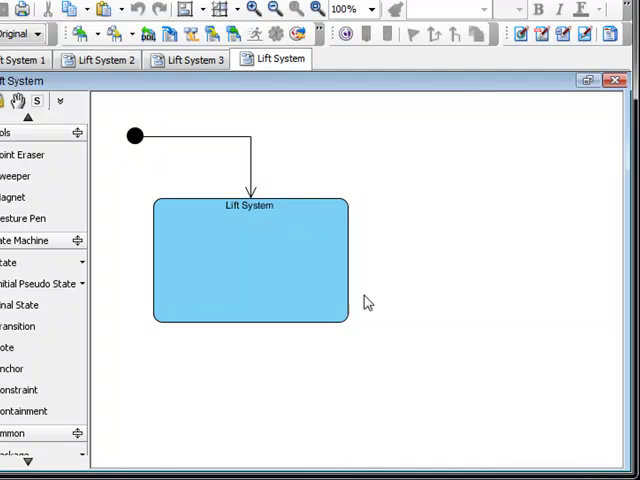
Review the Lift System 1, 2 and 3 diagrams, then return to the Lift System parent diagram.
click(250, 256)
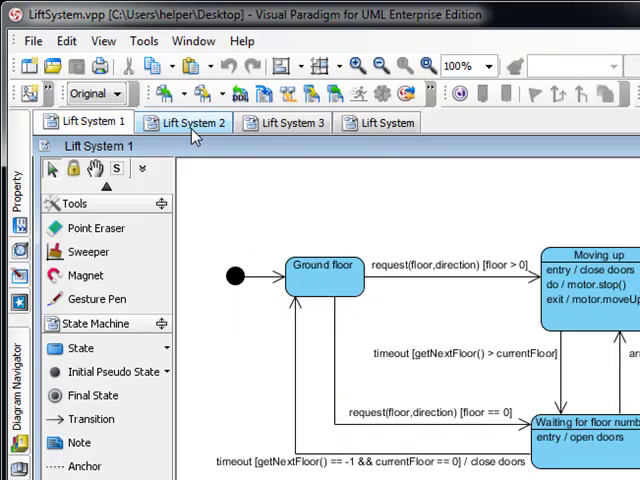
click(188, 122)
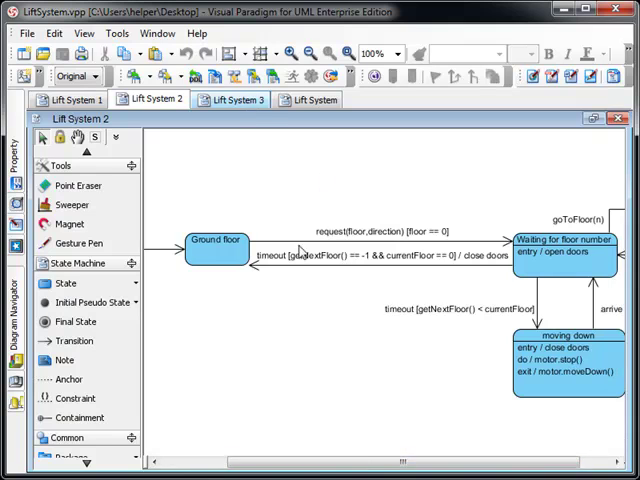
click(232, 100)
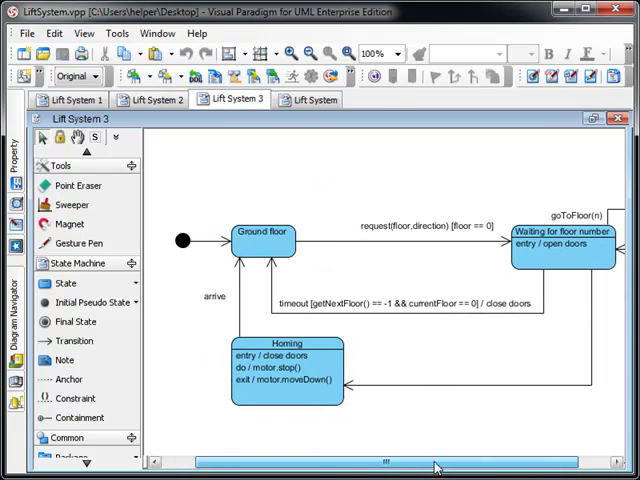
click(314, 100)
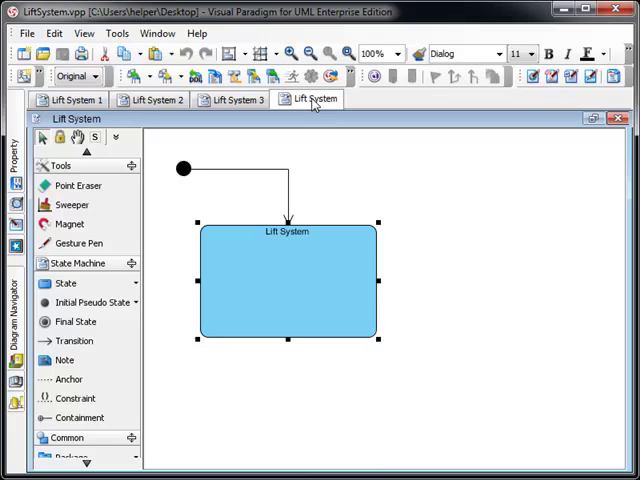
Attach the existing Lift System 1, 2 and 3 diagrams as sub-diagrams of the Lift System state.
click(288, 284)
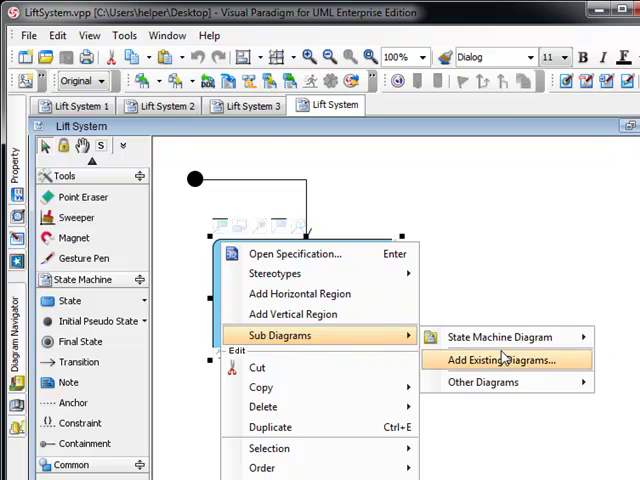
click(506, 360)
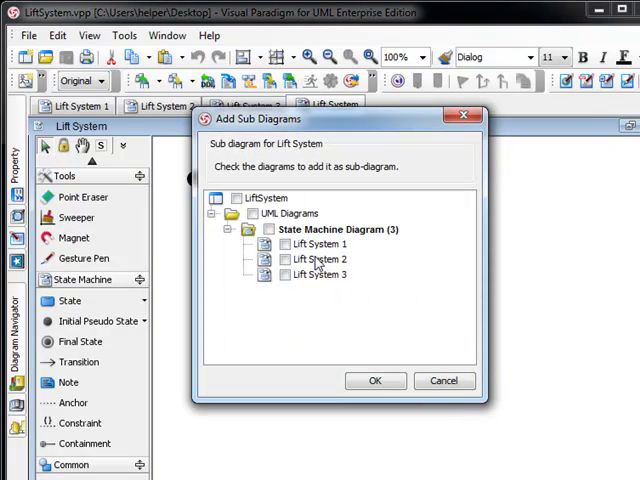
click(284, 260)
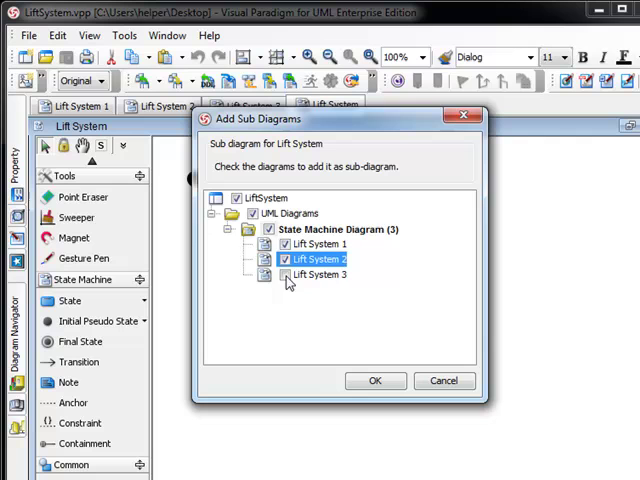
click(284, 274)
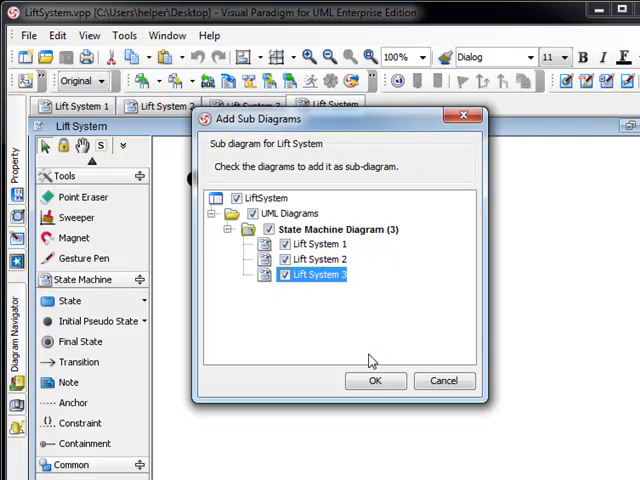
click(376, 380)
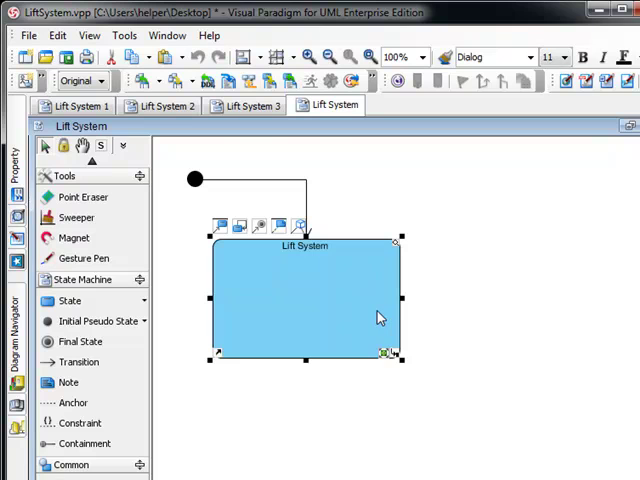
mouse_move(398, 358)
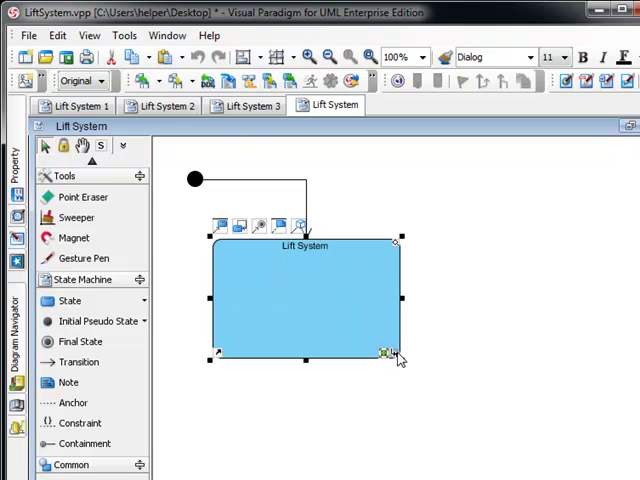
mouse_move(384, 352)
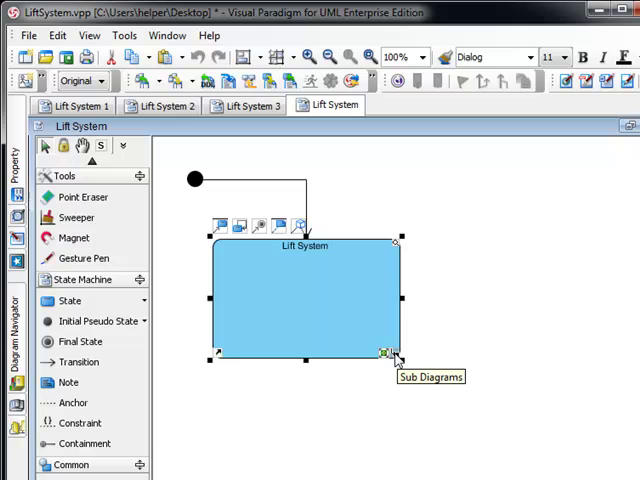
Open the Lift System 1 sub-diagram from the Lift System state's sub-diagram list.
click(384, 354)
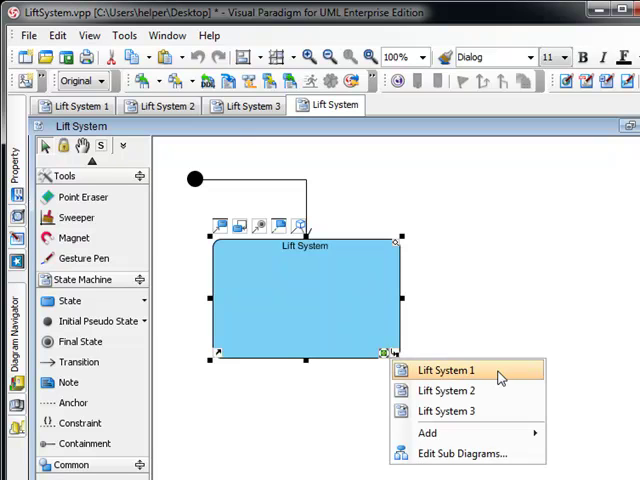
mouse_move(470, 390)
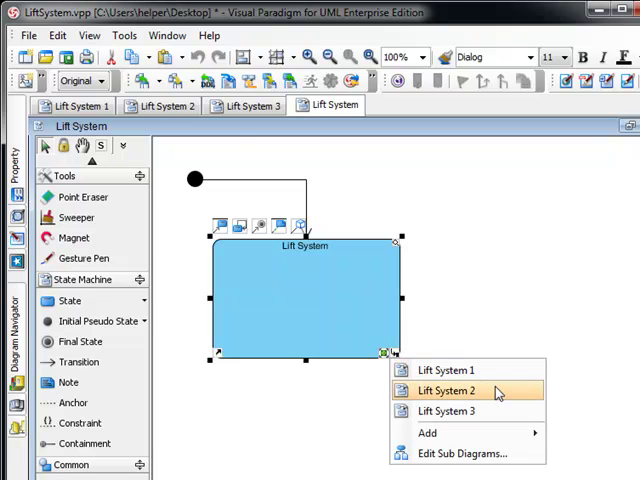
mouse_move(444, 370)
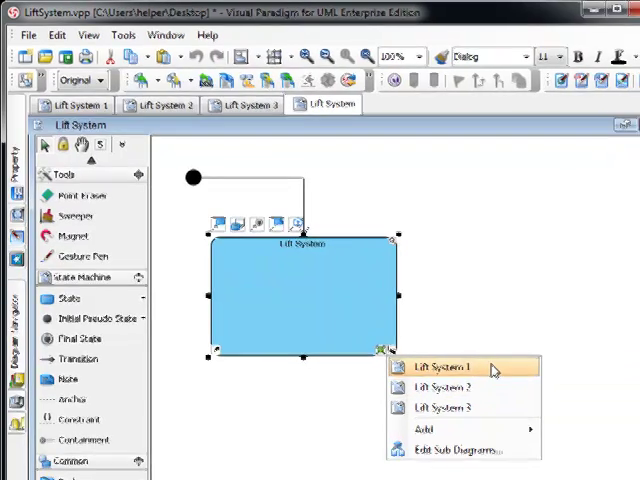
click(440, 368)
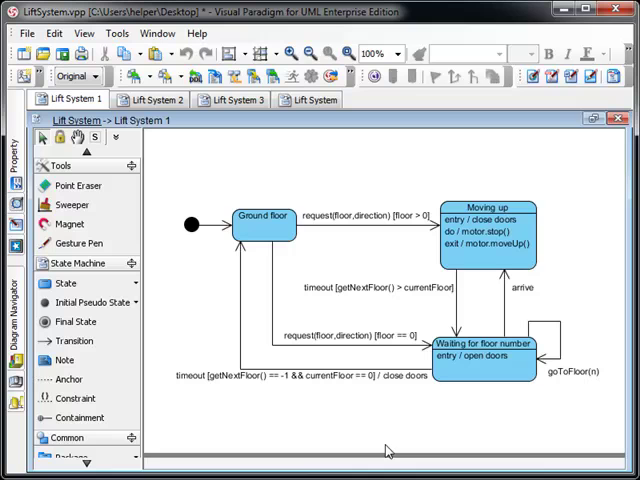
mouse_move(190, 172)
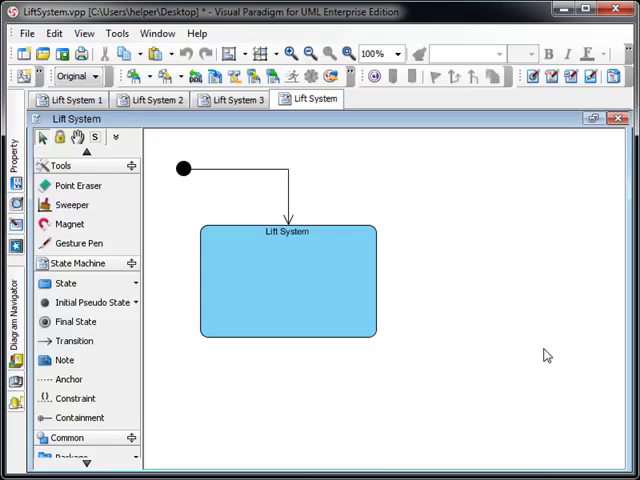
mouse_move(436, 208)
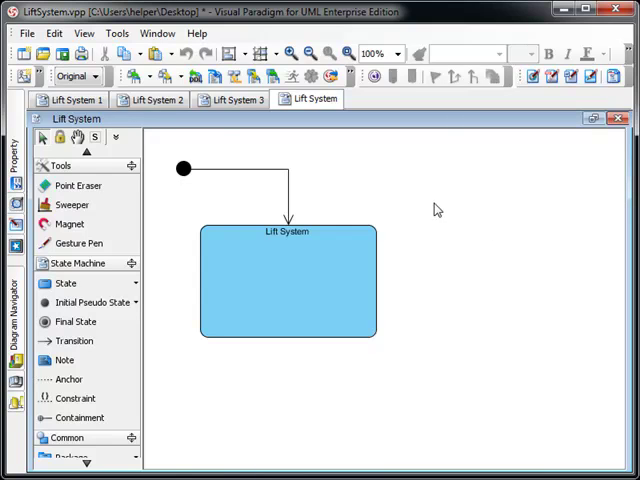
mouse_move(184, 156)
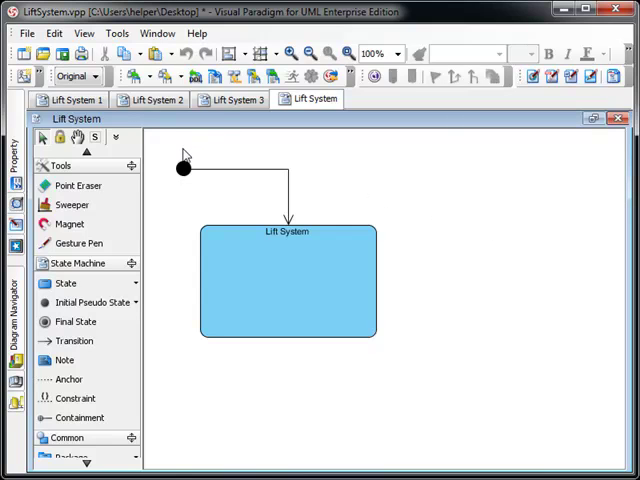
click(28, 32)
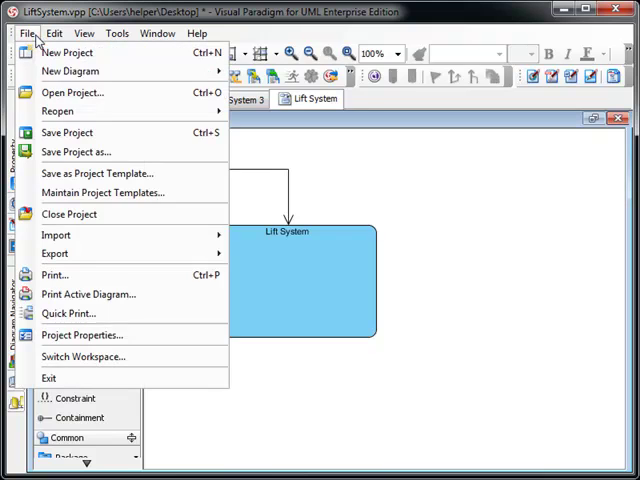
click(68, 214)
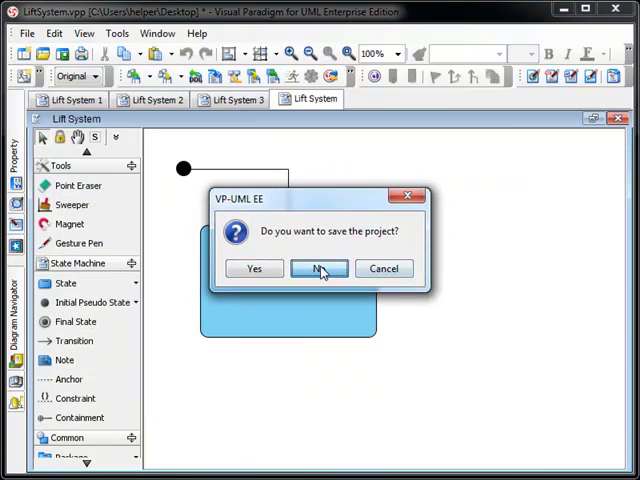
click(320, 268)
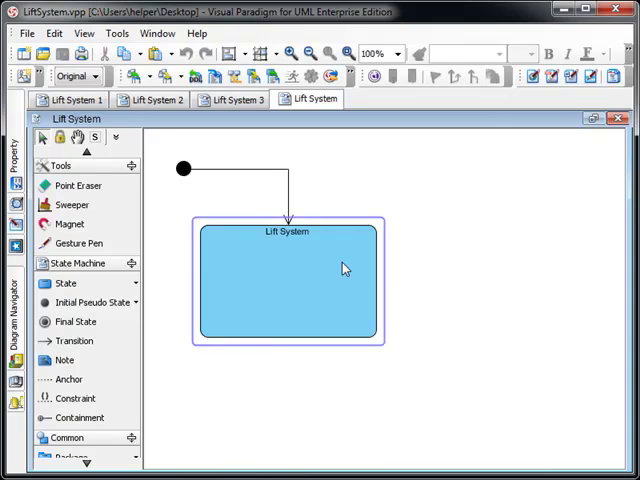
Add Lift System 1, 2 and 3 state machine diagrams as references of the Lift System state.
right_click(364, 332)
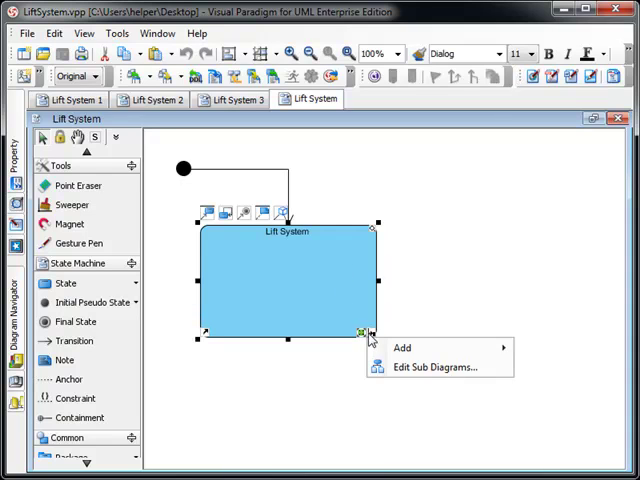
mouse_move(418, 318)
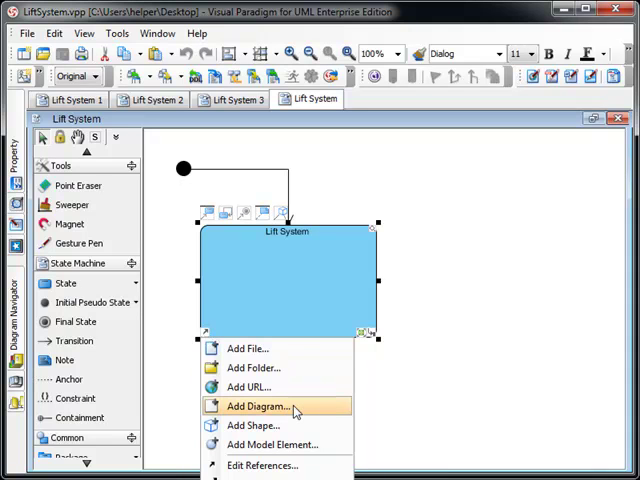
click(256, 406)
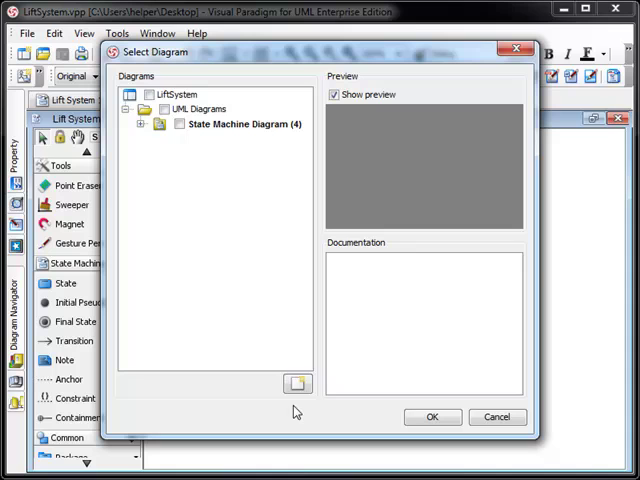
click(144, 130)
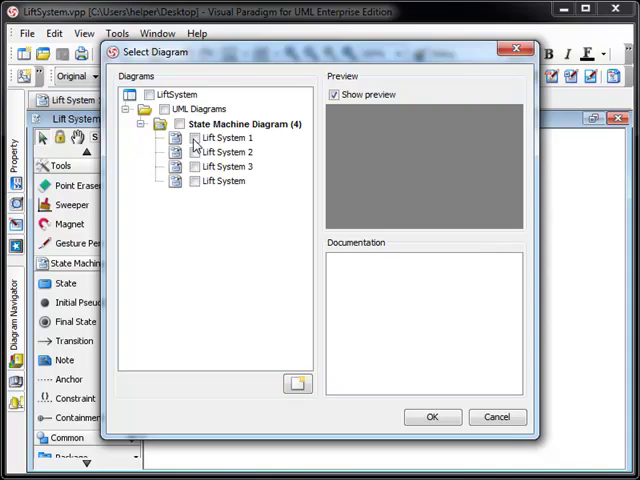
click(222, 136)
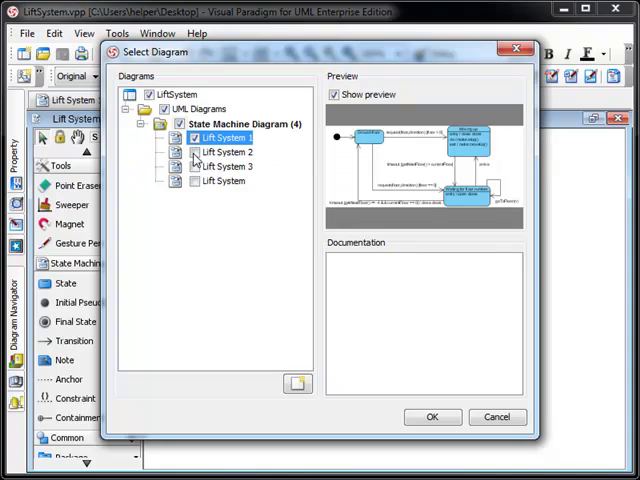
click(222, 166)
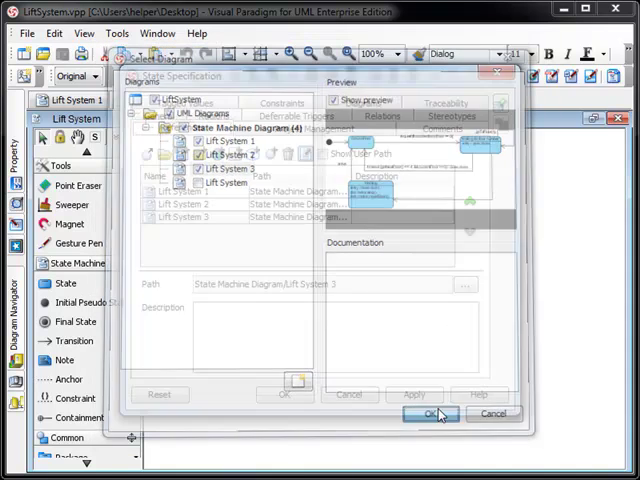
click(428, 414)
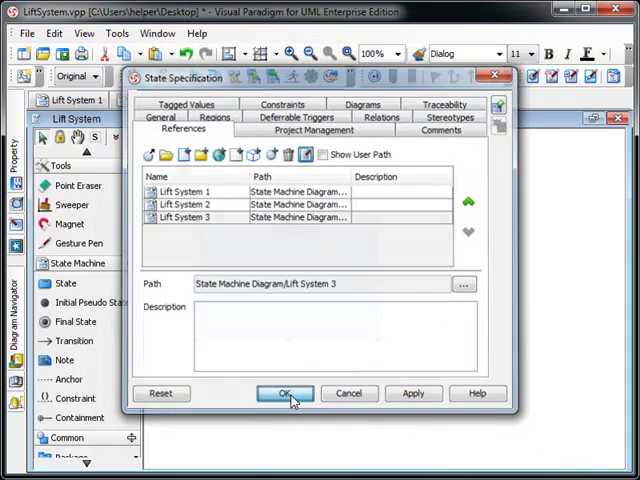
click(284, 392)
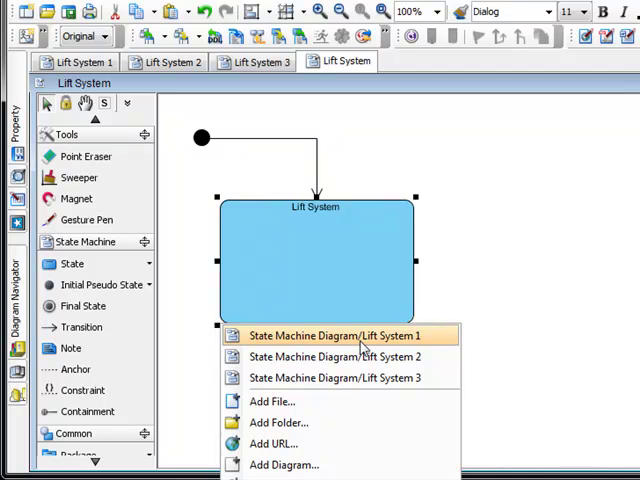
Open the referenced Lift System 1 state machine diagram from the state's reference icon.
click(336, 336)
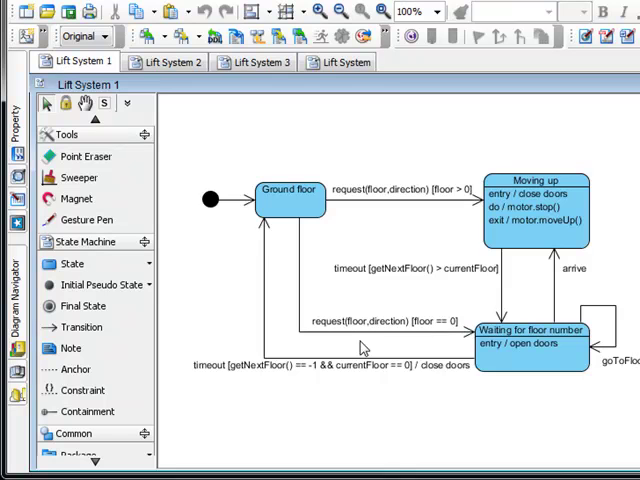
mouse_move(360, 428)
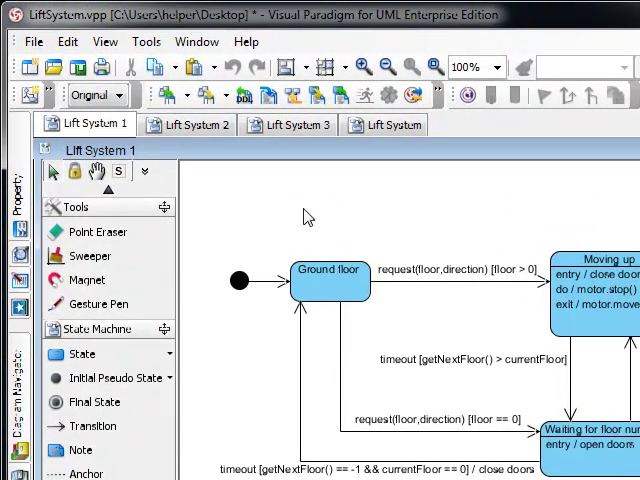
mouse_move(372, 178)
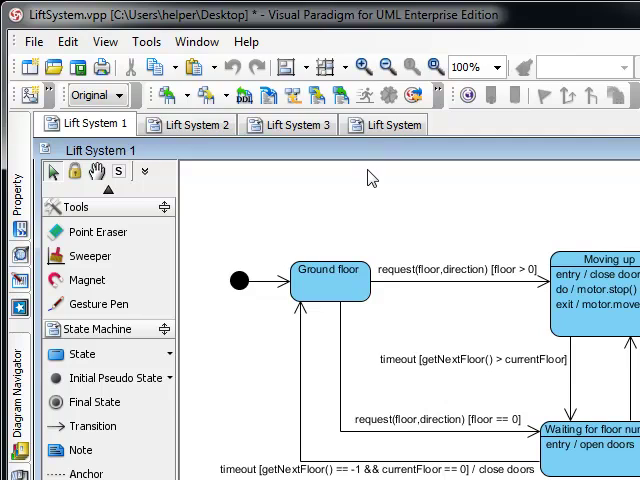